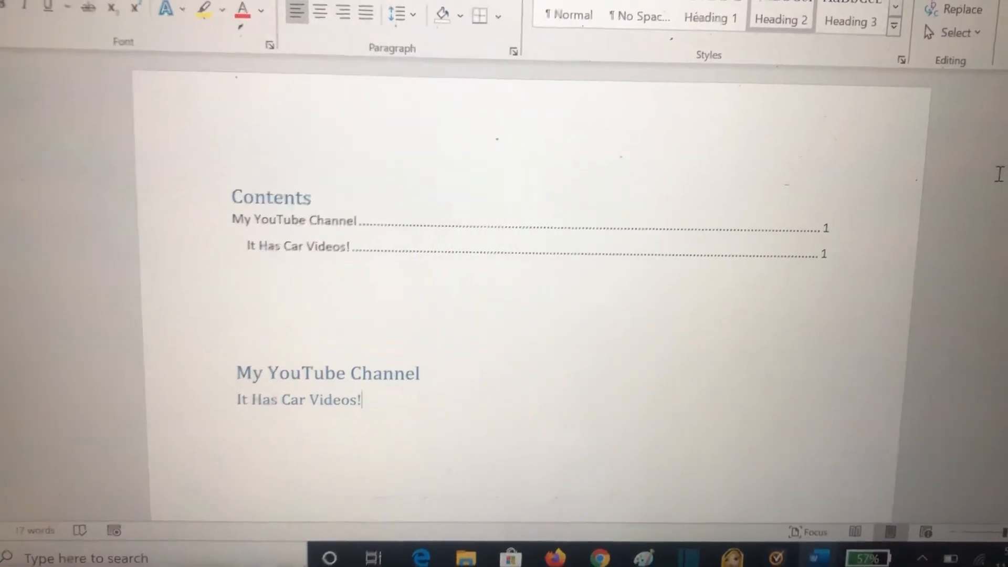
scroll("down", 3)
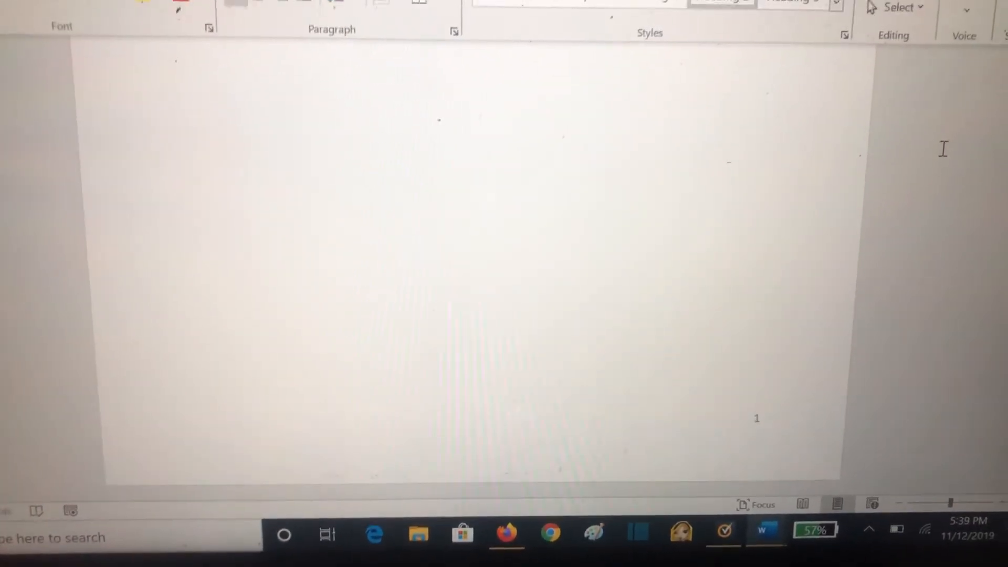